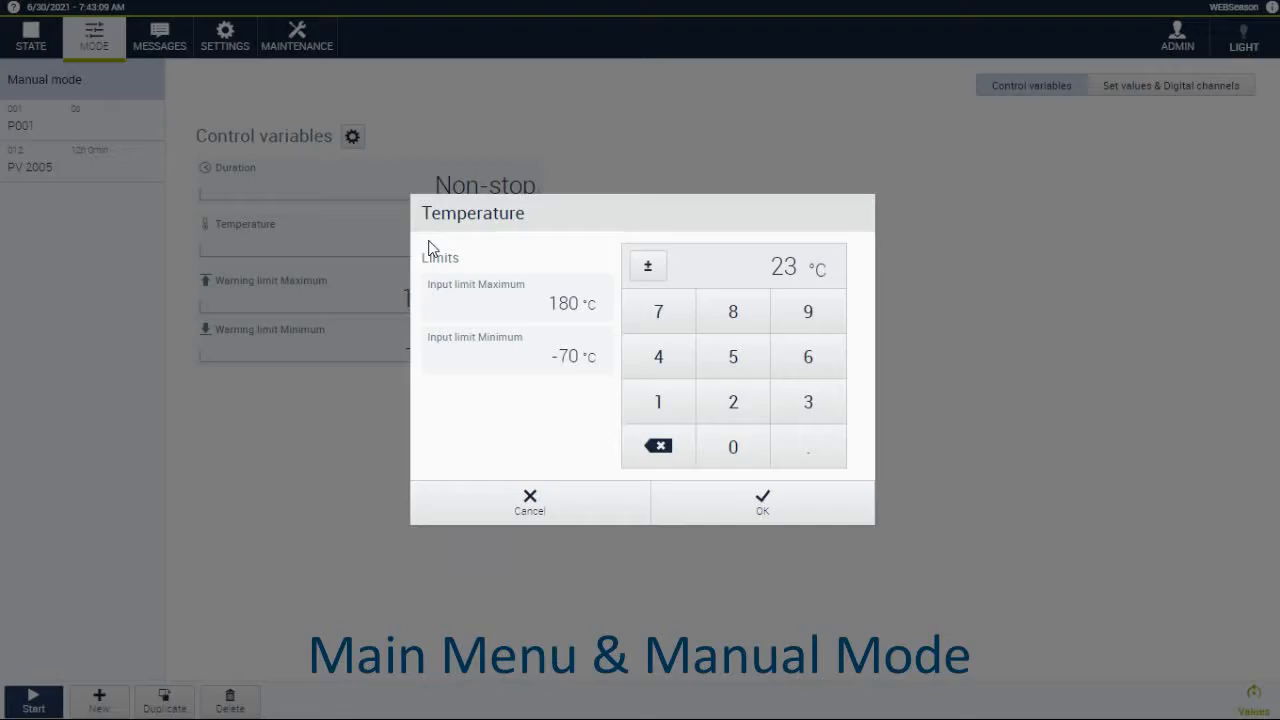
{"action": "mouse_move", "coordinate": [724, 328]}
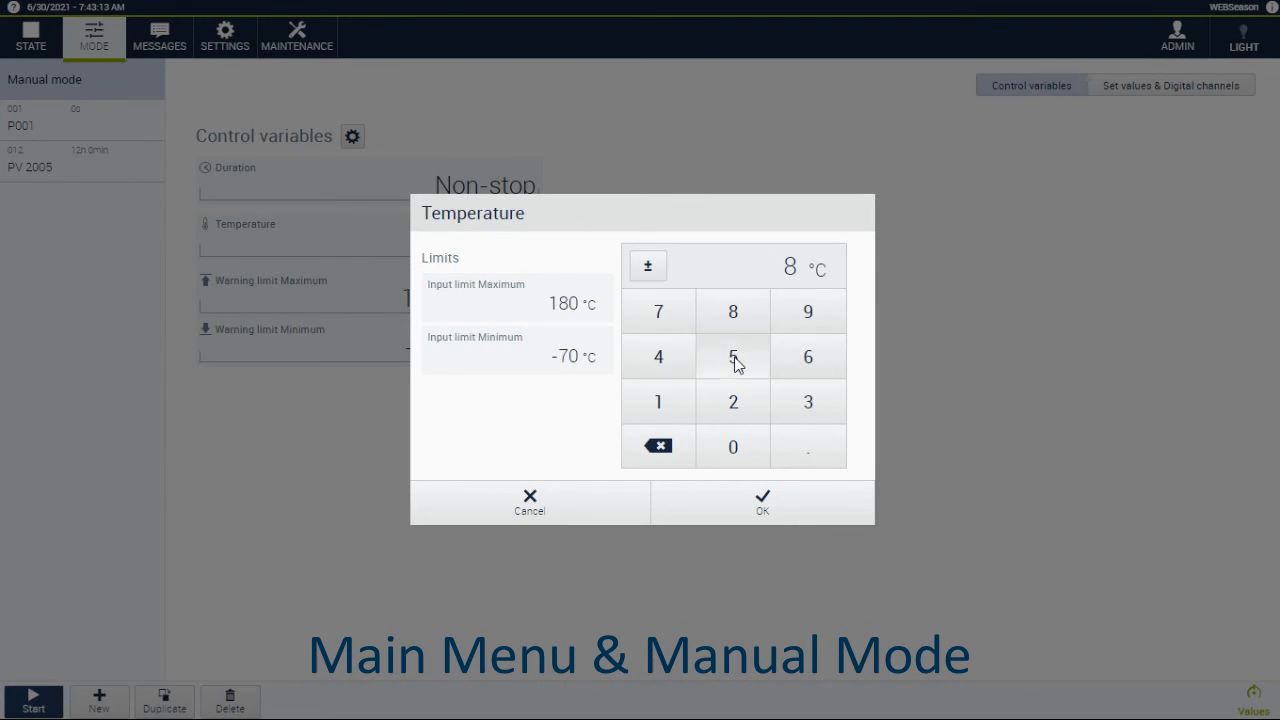
Confirm the new manual-mode temperature set value on the keypad.
{"action": "left_click", "coordinate": [762, 502]}
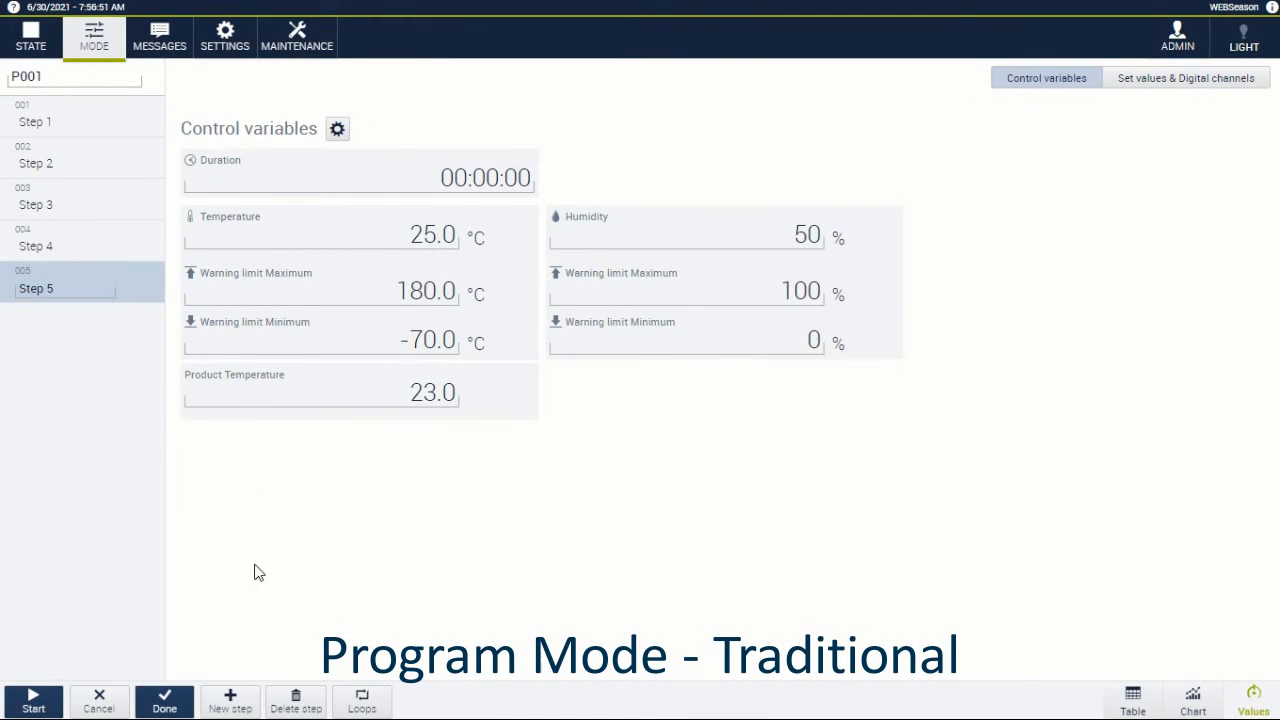
Add step 6 to P001 with a one-hour duration and show the steps as a table.
{"action": "left_click", "coordinate": [230, 700]}
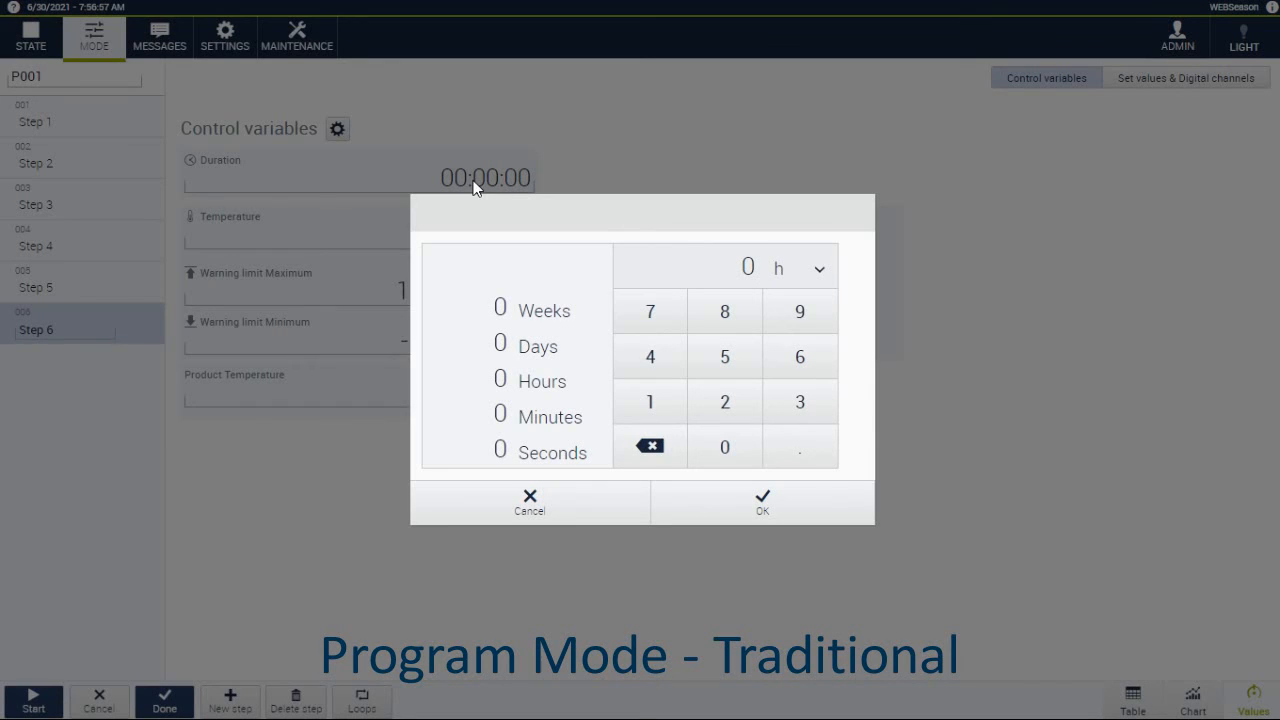
{"action": "left_click", "coordinate": [648, 400]}
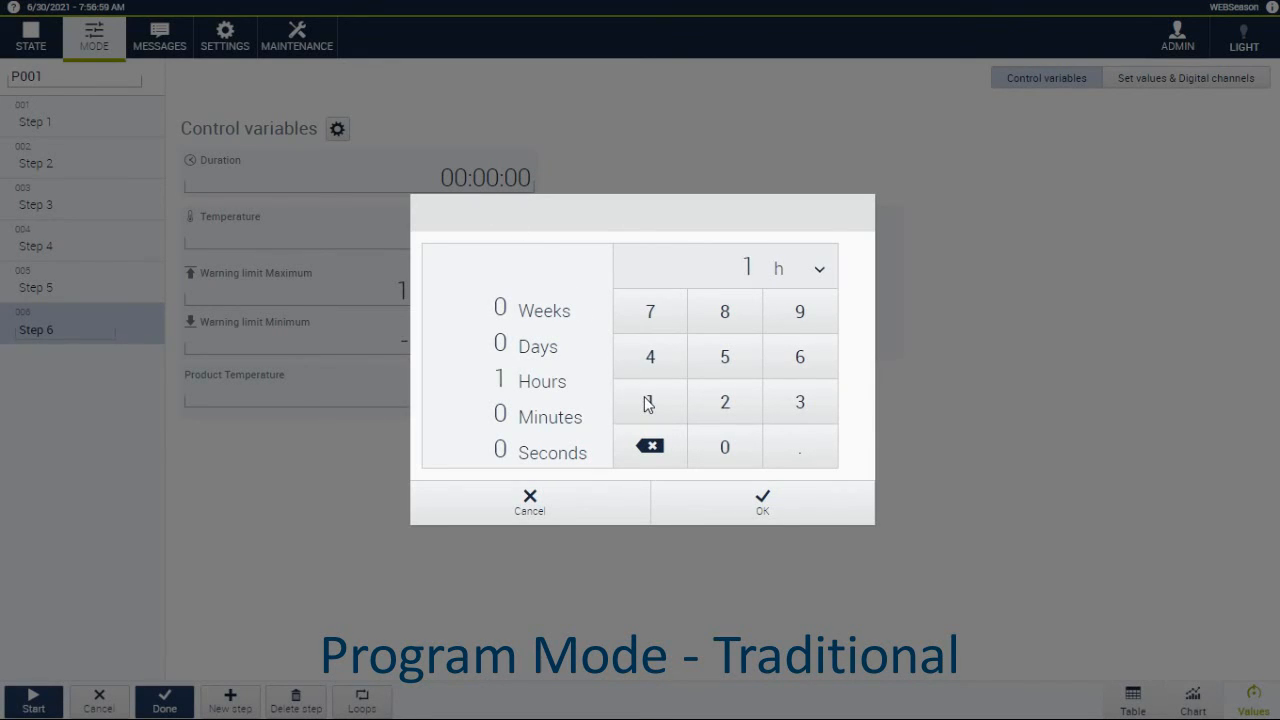
{"action": "left_click", "coordinate": [762, 502]}
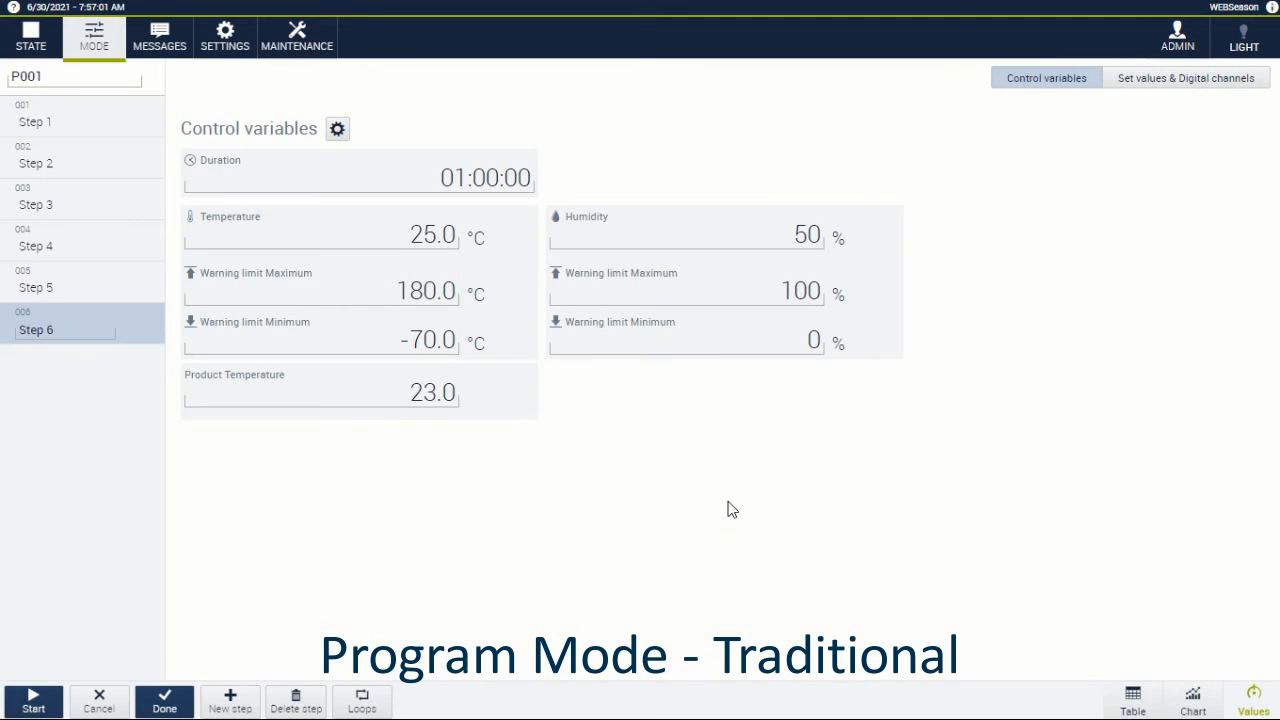
{"action": "mouse_move", "coordinate": [1142, 668]}
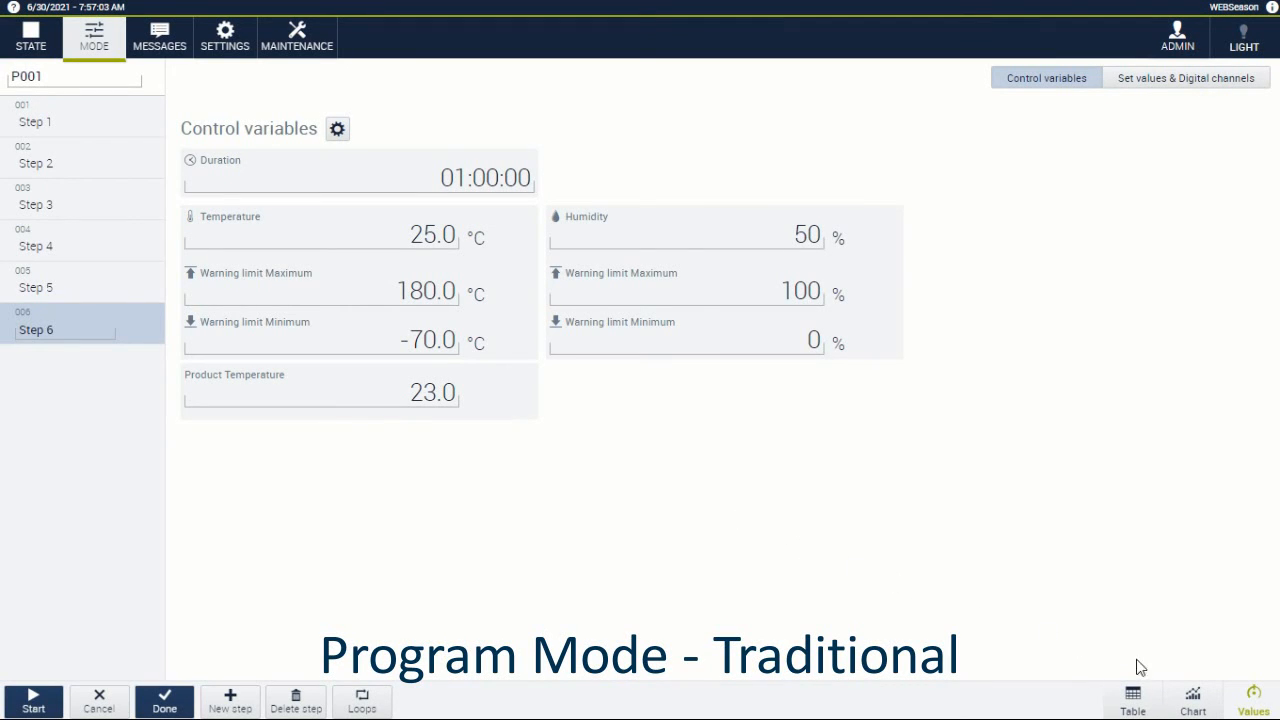
{"action": "left_click", "coordinate": [1192, 700]}
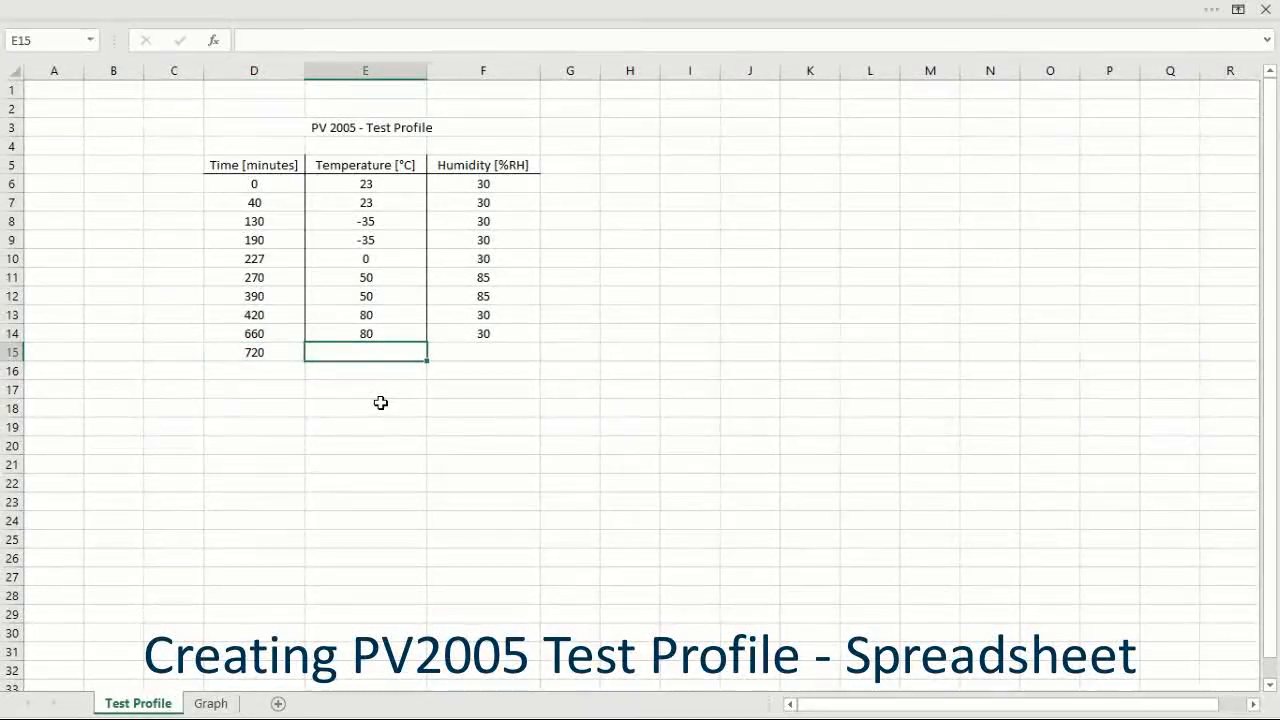
Enter 23 °C and 30 %RH in the 720-minute row, then view the Graph sheet.
{"action": "type", "text": "23"}
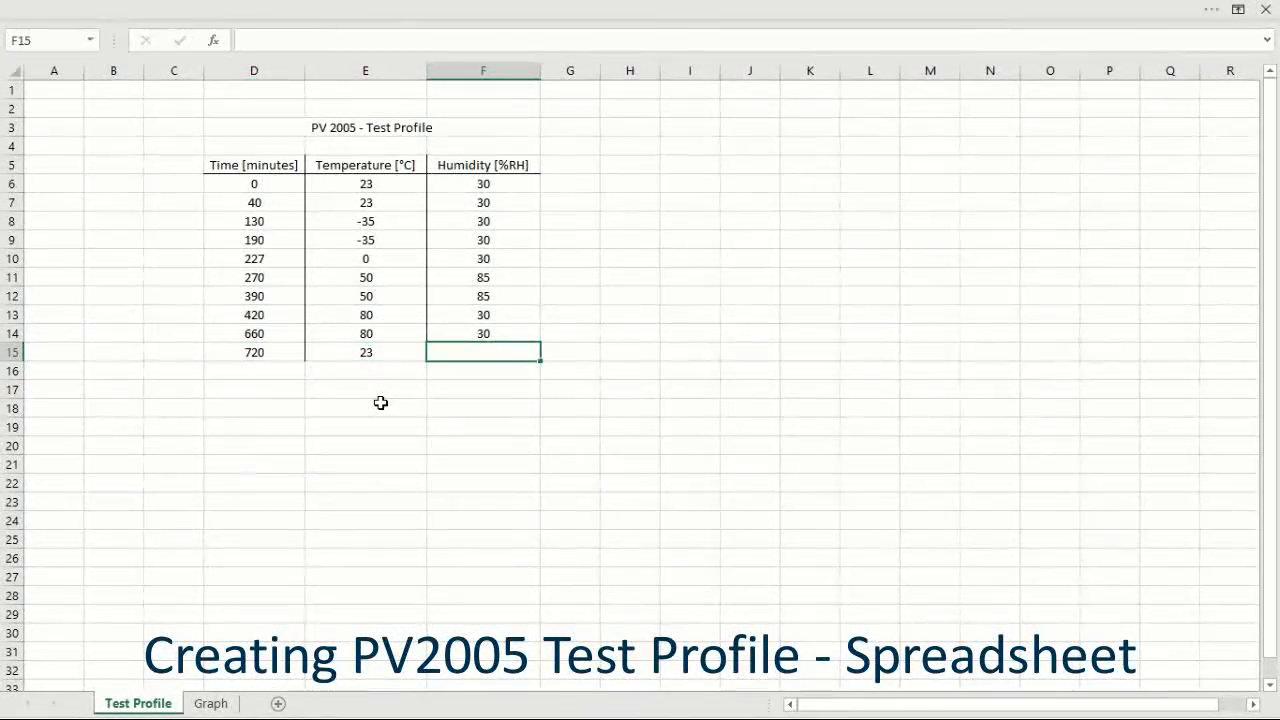
{"action": "type", "text": "30"}
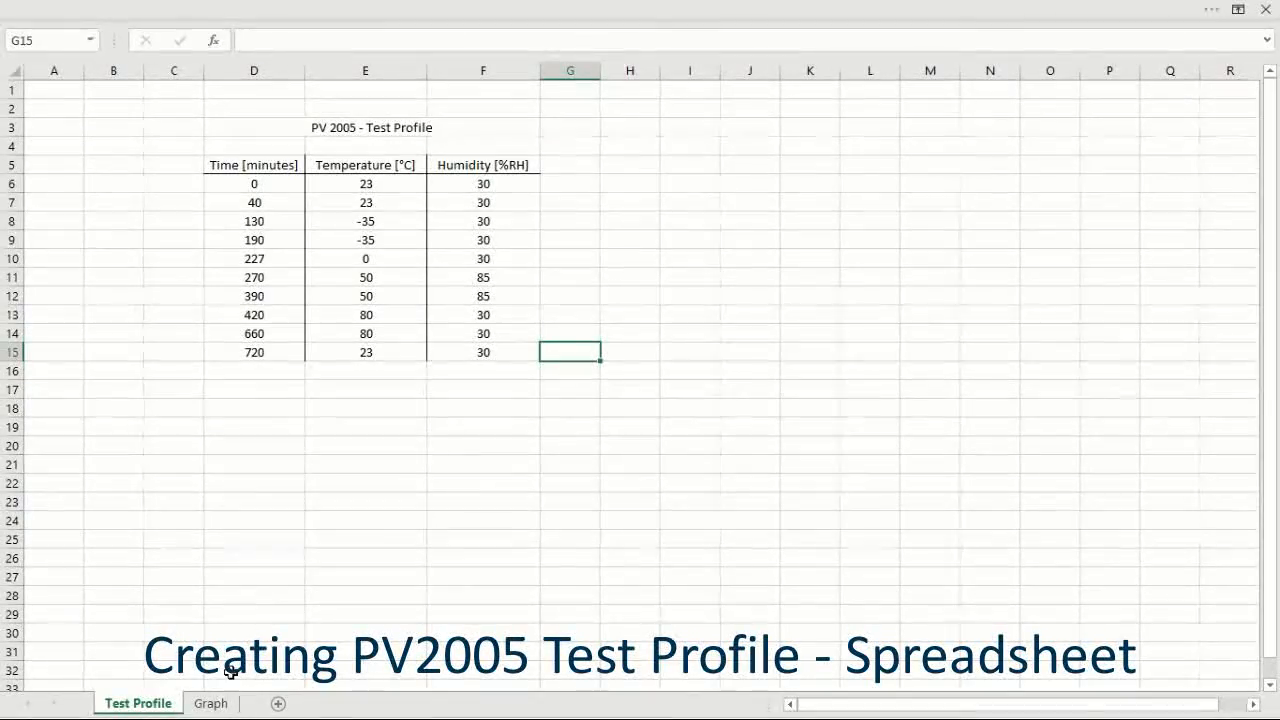
{"action": "left_click", "coordinate": [210, 704]}
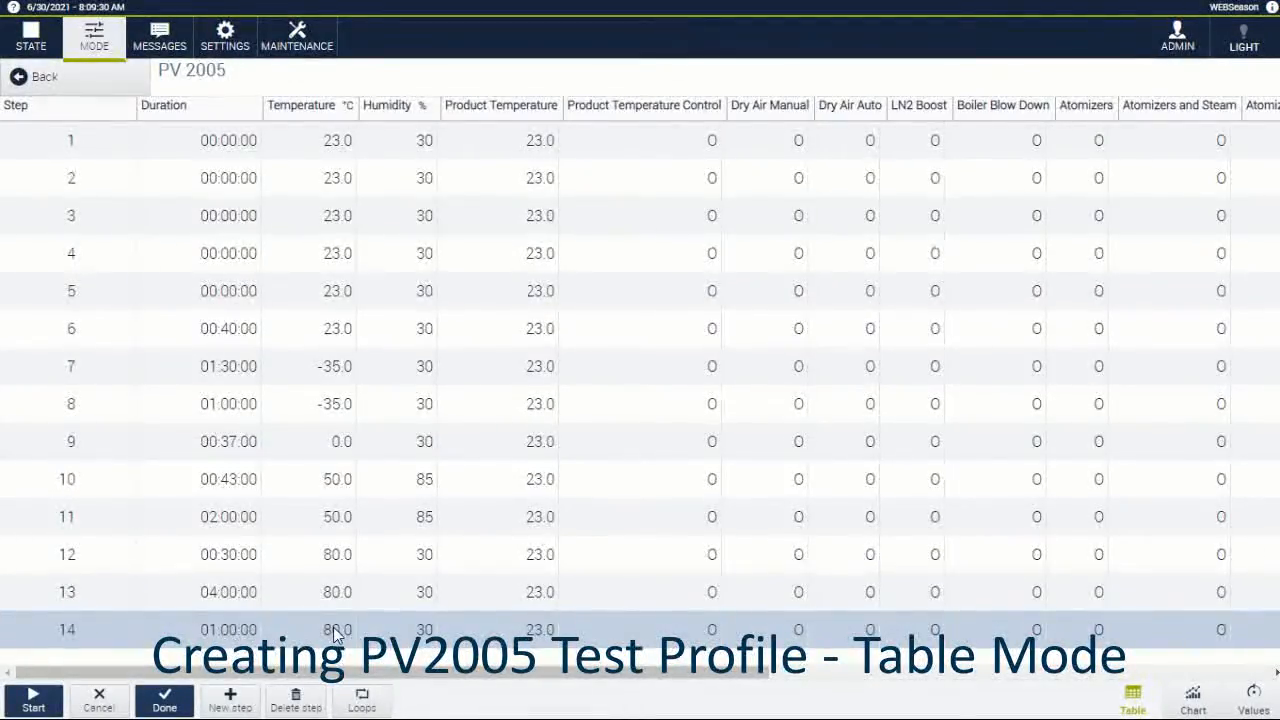
Set step 14's temperature to 23 °C and display PV 2005 as a temperature/humidity chart.
{"action": "left_click", "coordinate": [336, 628]}
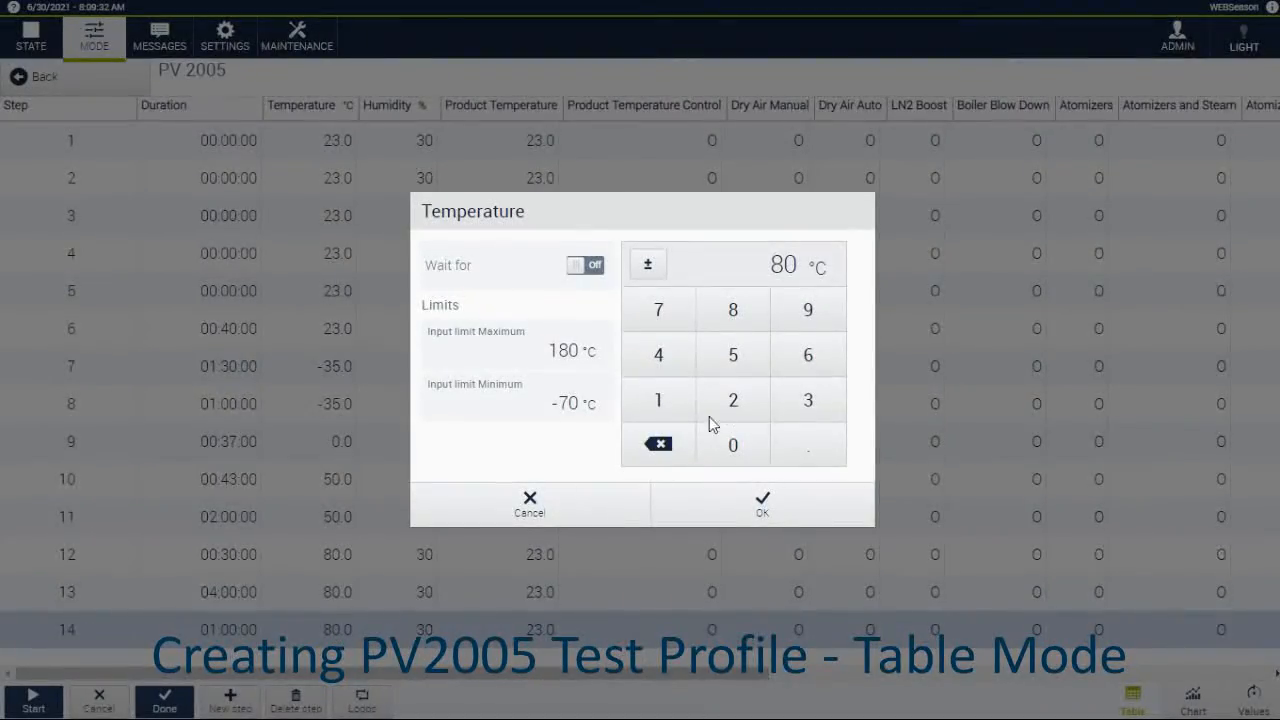
{"action": "left_click", "coordinate": [808, 400]}
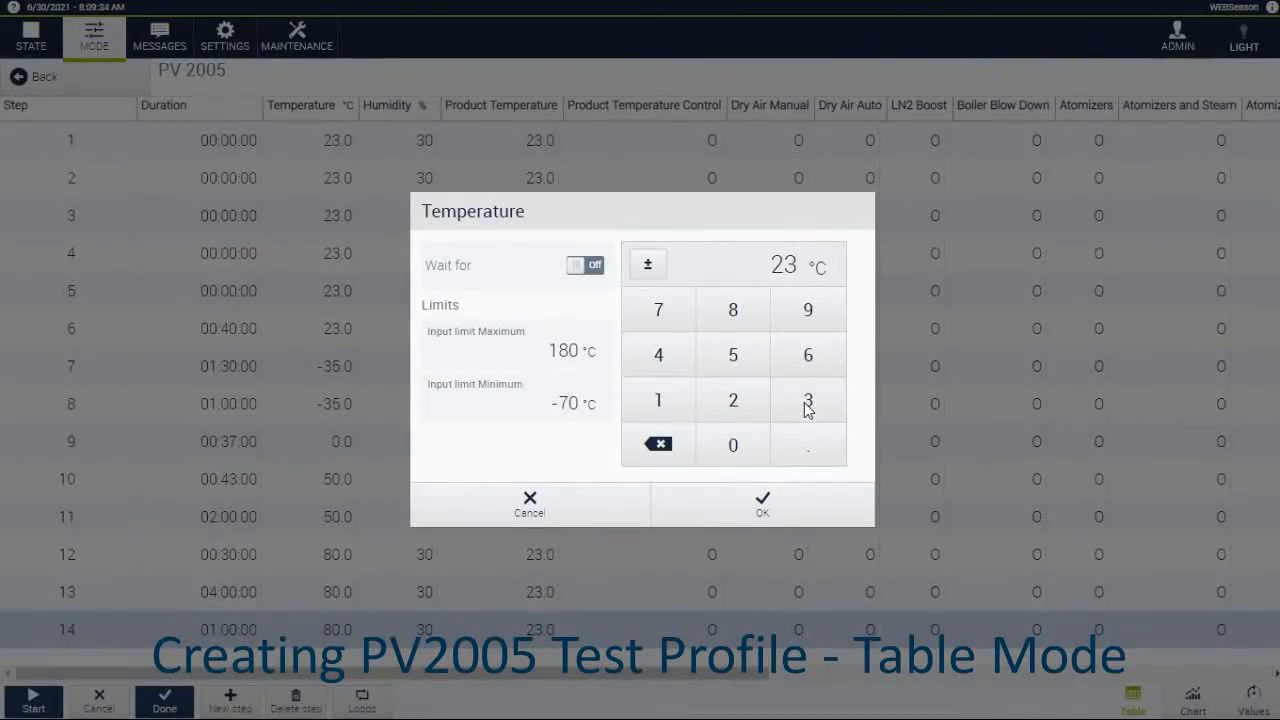
{"action": "left_click", "coordinate": [760, 504]}
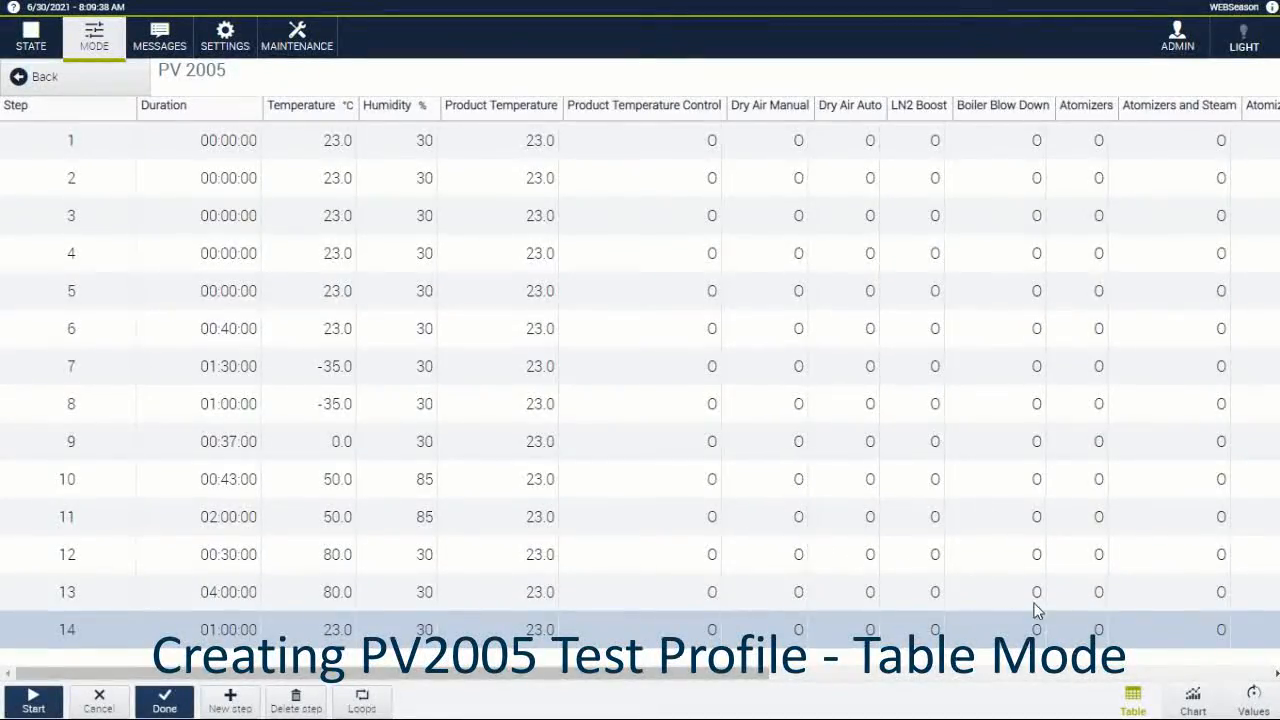
{"action": "left_click", "coordinate": [1192, 700]}
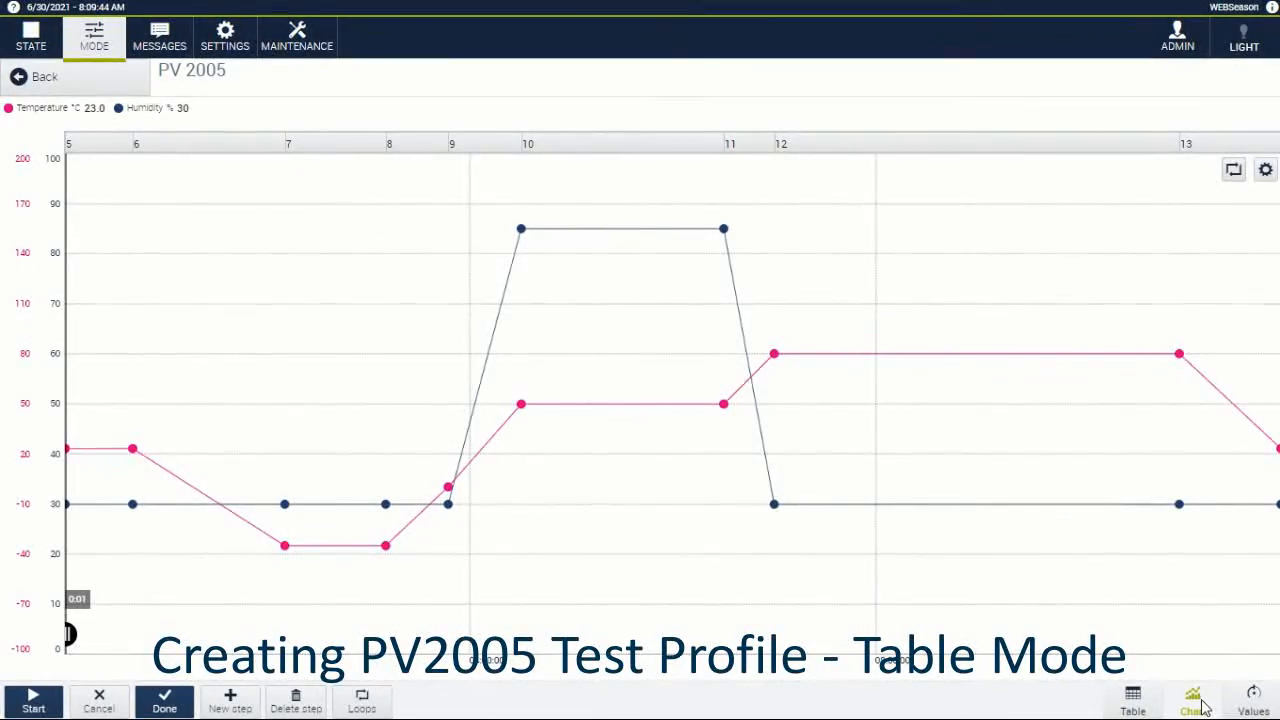
Review the Administrator, UserHigh and UserLow users, then go to the Units settings.
{"action": "left_click", "coordinate": [296, 36]}
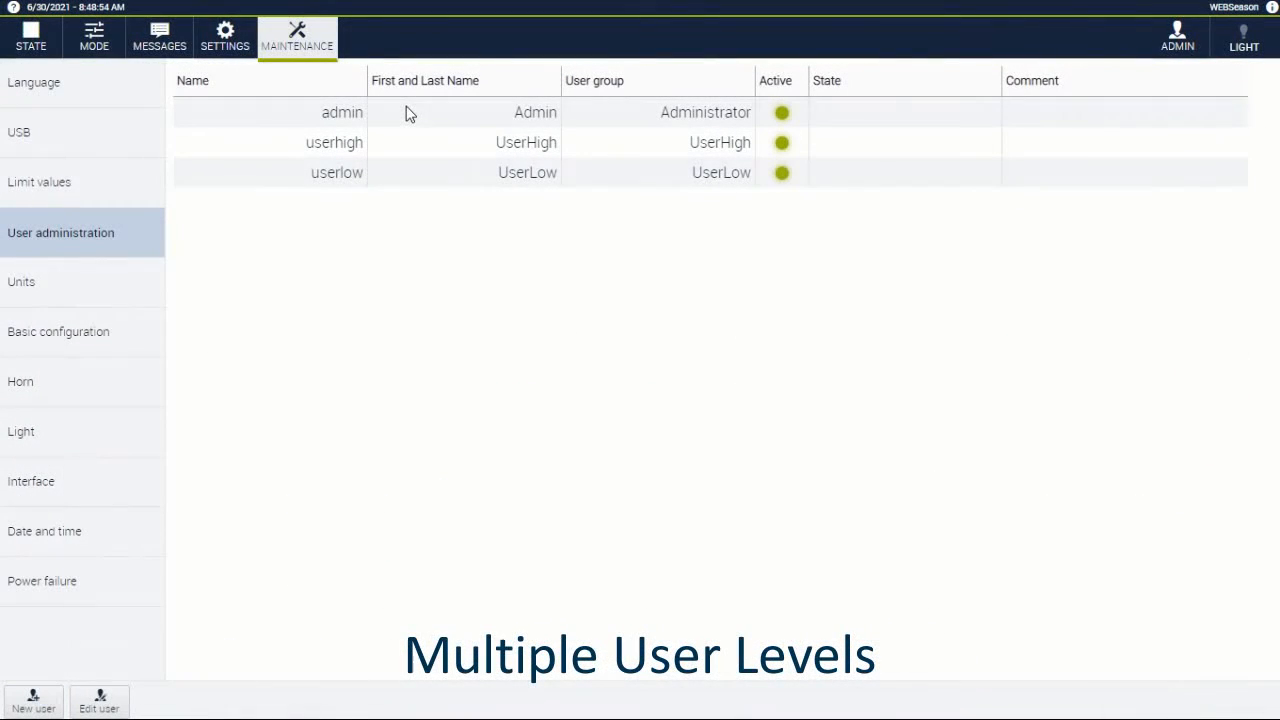
{"action": "mouse_move", "coordinate": [408, 132]}
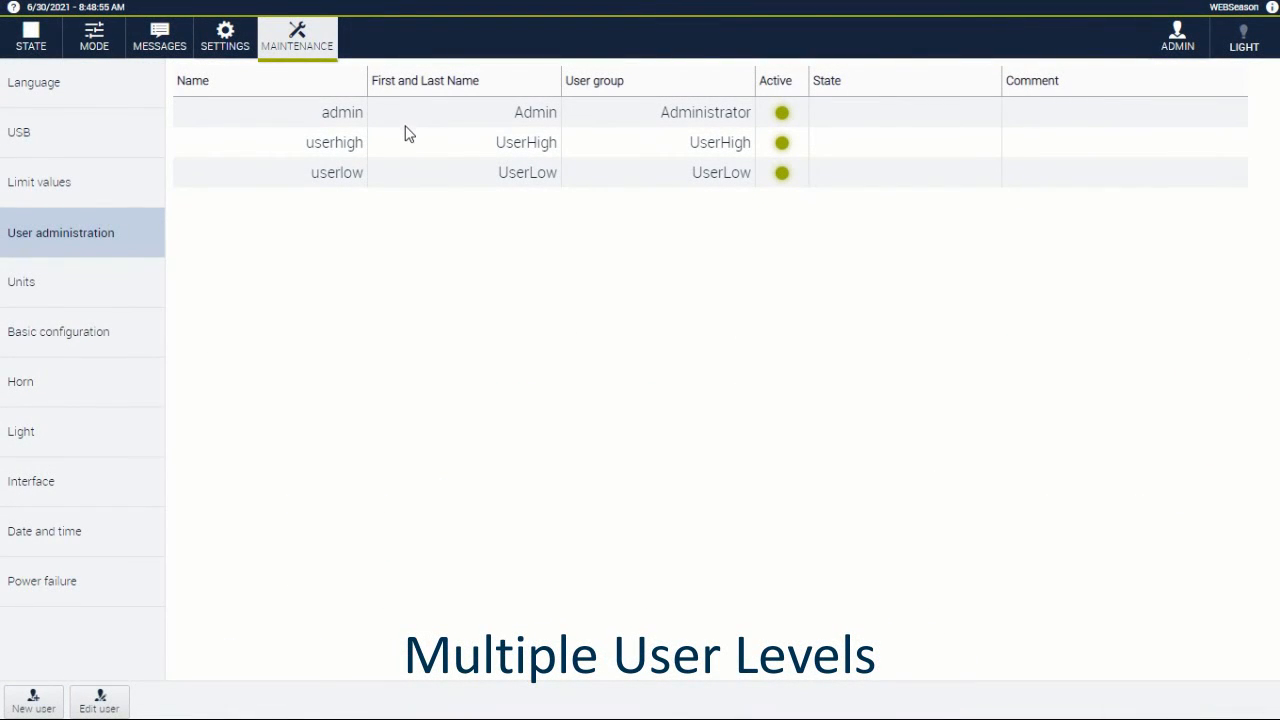
{"action": "mouse_move", "coordinate": [408, 158]}
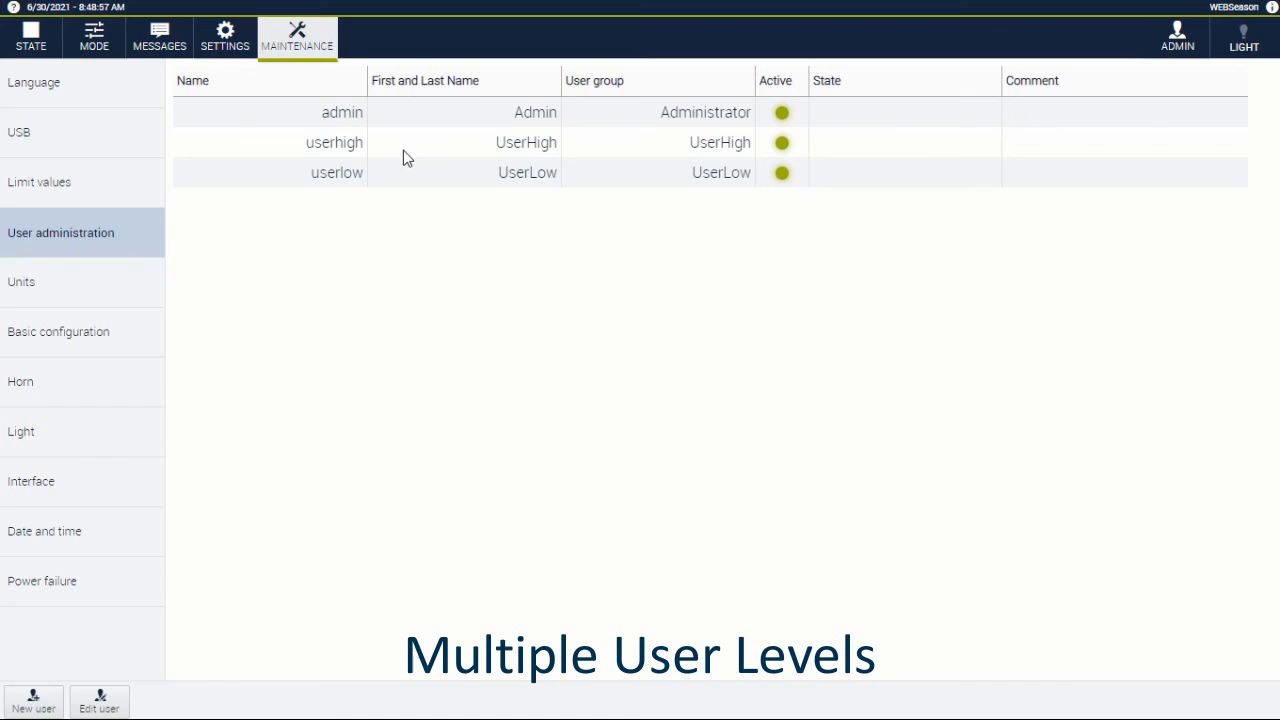
{"action": "mouse_move", "coordinate": [410, 198]}
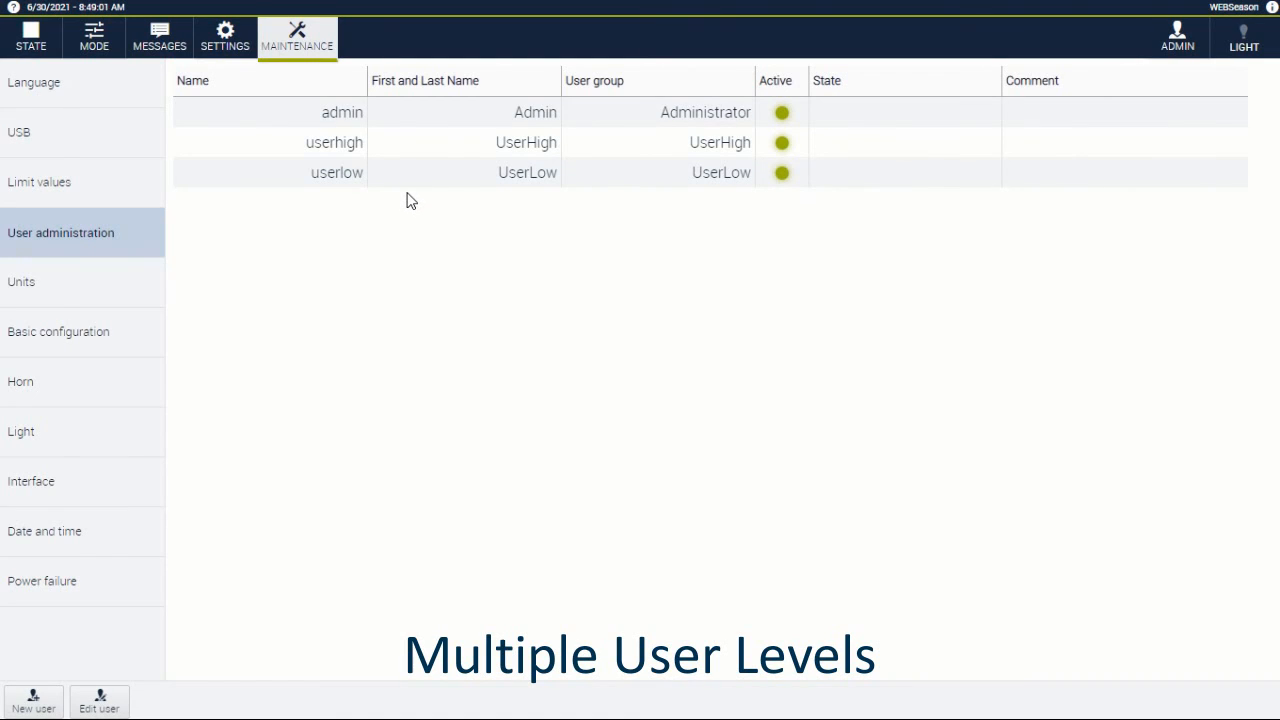
{"action": "left_click", "coordinate": [20, 282]}
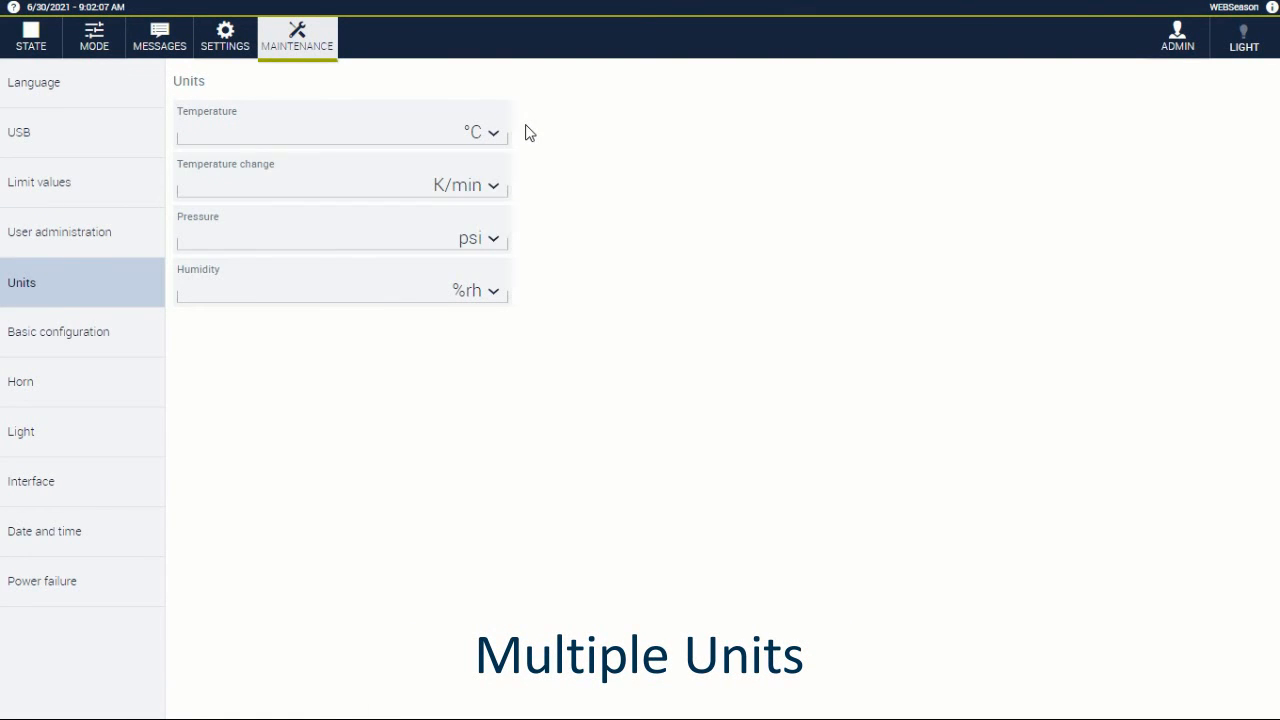
Check the temperature-change unit options, keep K/min, and go to the Language settings.
{"action": "left_click", "coordinate": [464, 184]}
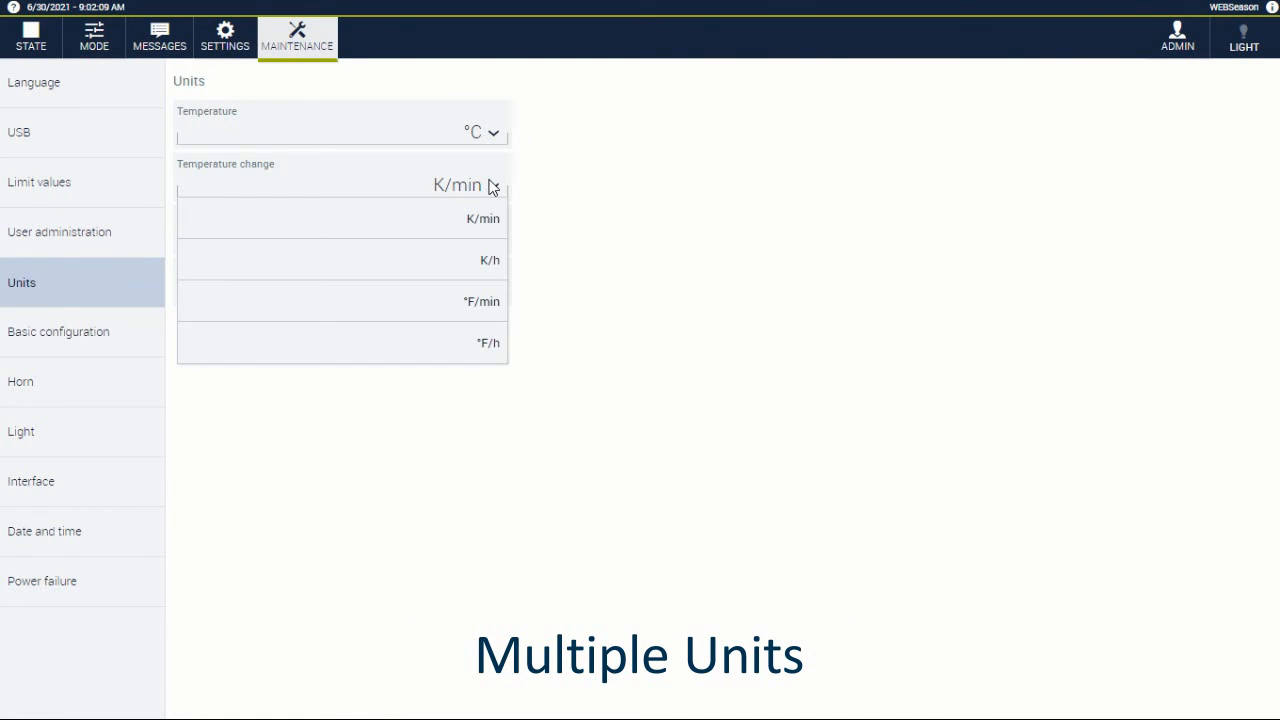
{"action": "left_click", "coordinate": [456, 218]}
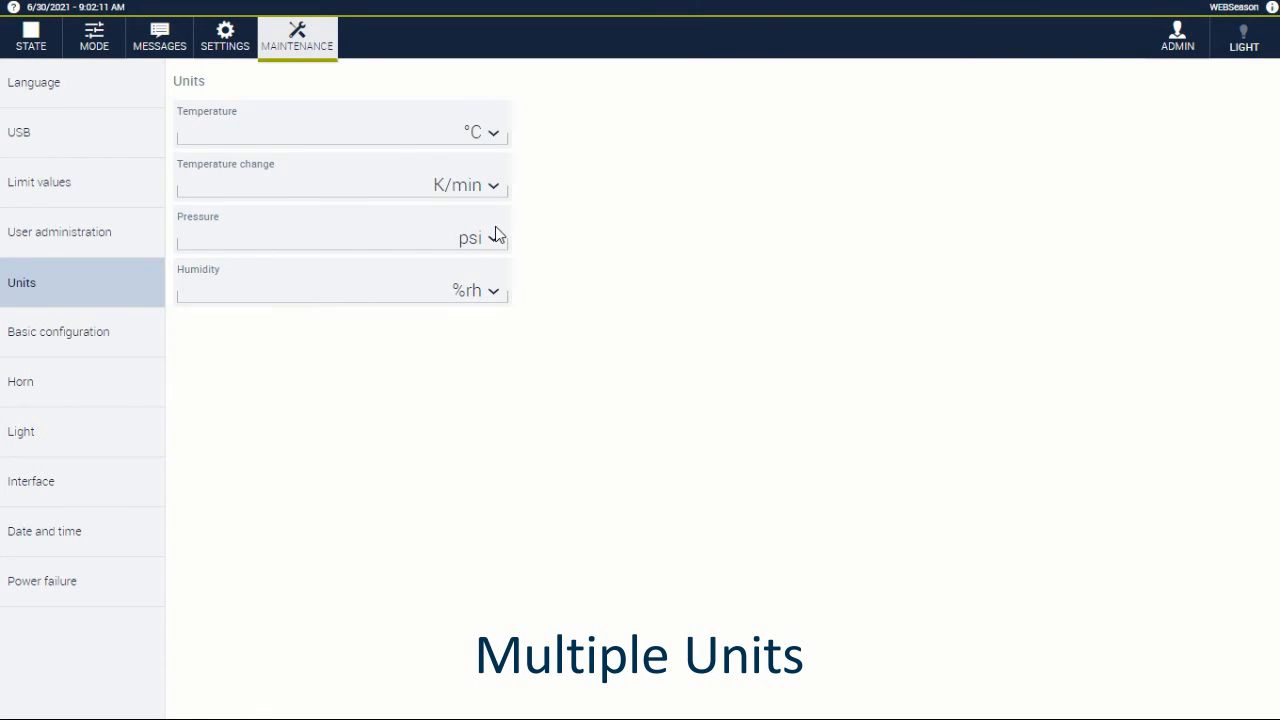
{"action": "left_click", "coordinate": [34, 82]}
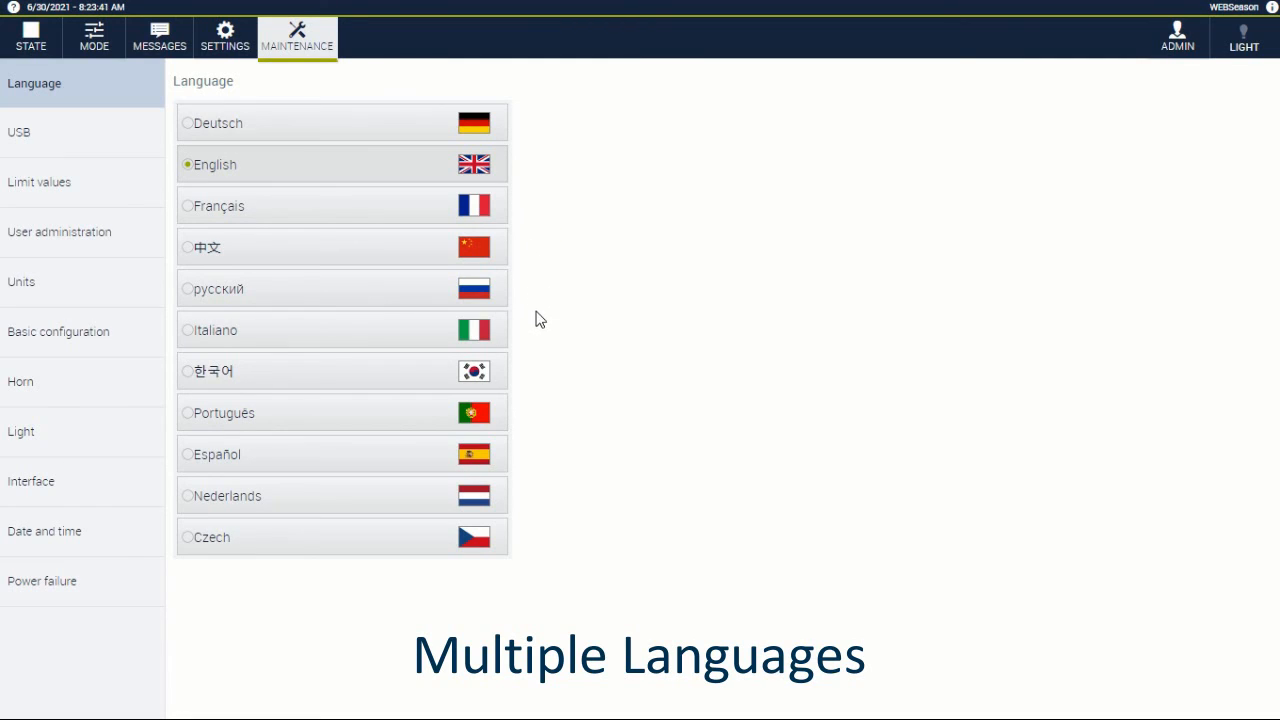
{"action": "mouse_move", "coordinate": [544, 476]}
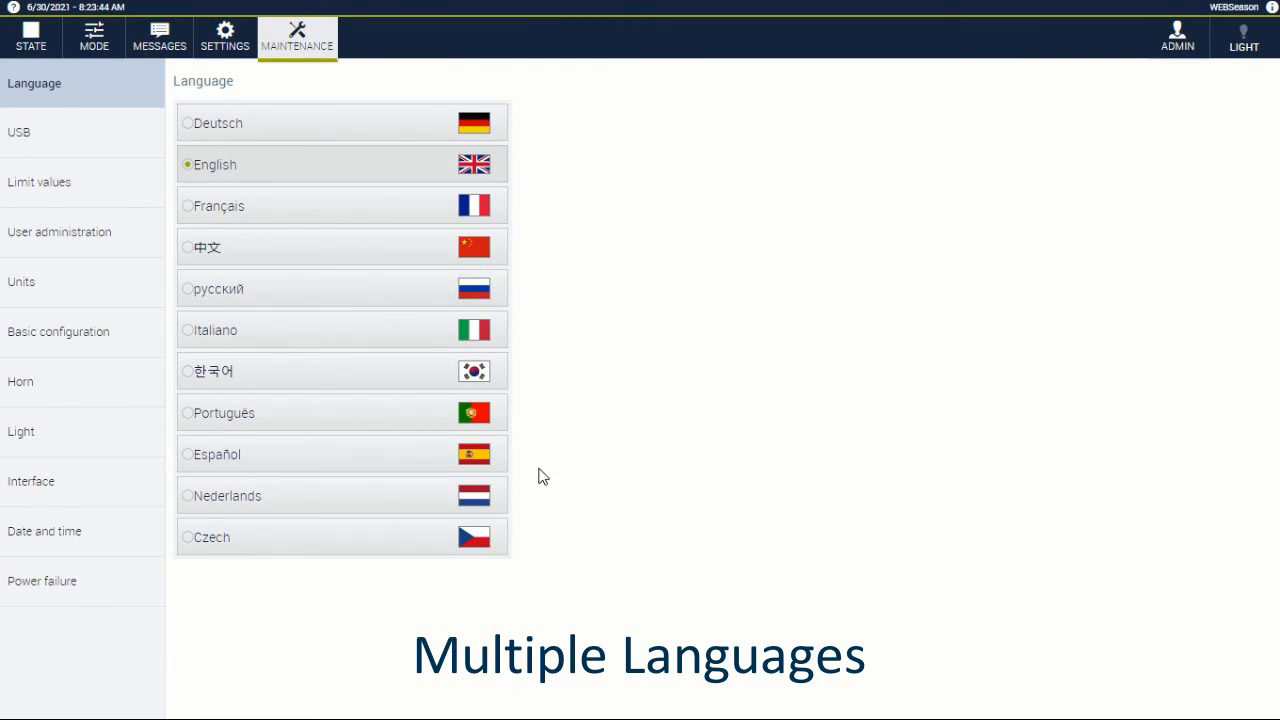